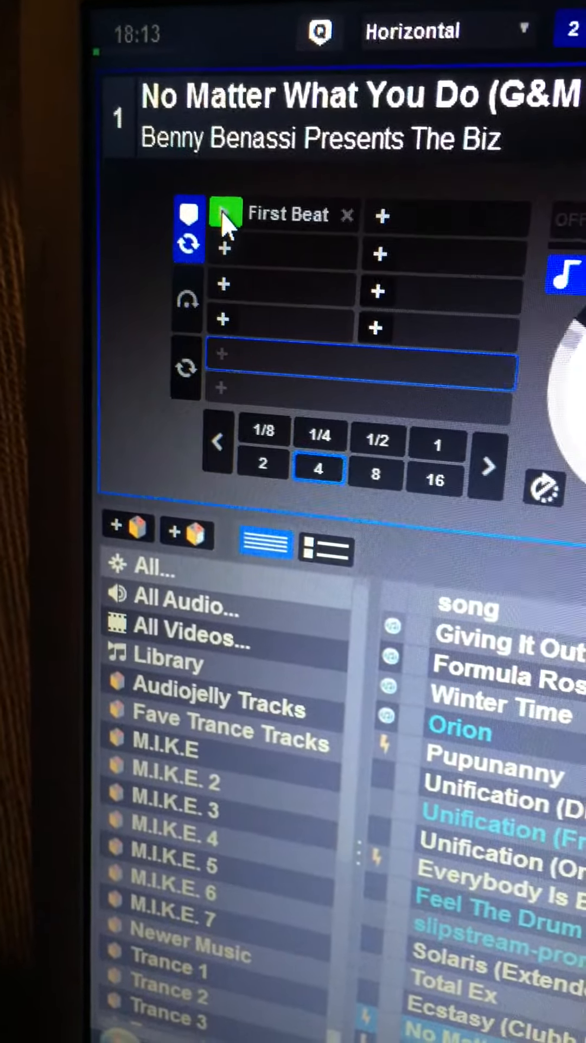
# - Recolour the First Beat cue on deck 1 from green to blue via its swatch
pyautogui.click(227, 214)
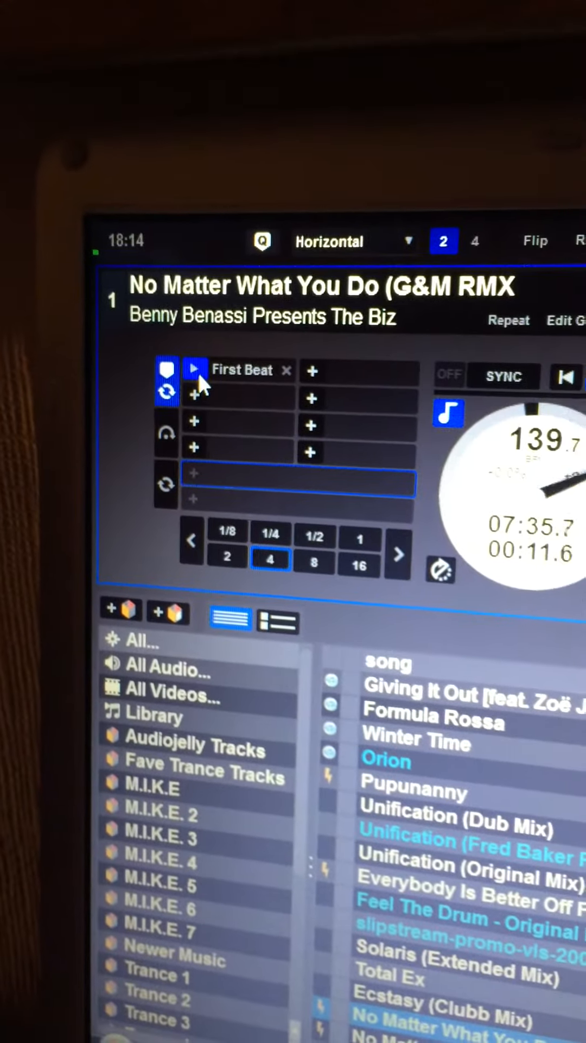
# - Reopen the colour palette from the now-blue First Beat cue swatch
pyautogui.click(166, 370)
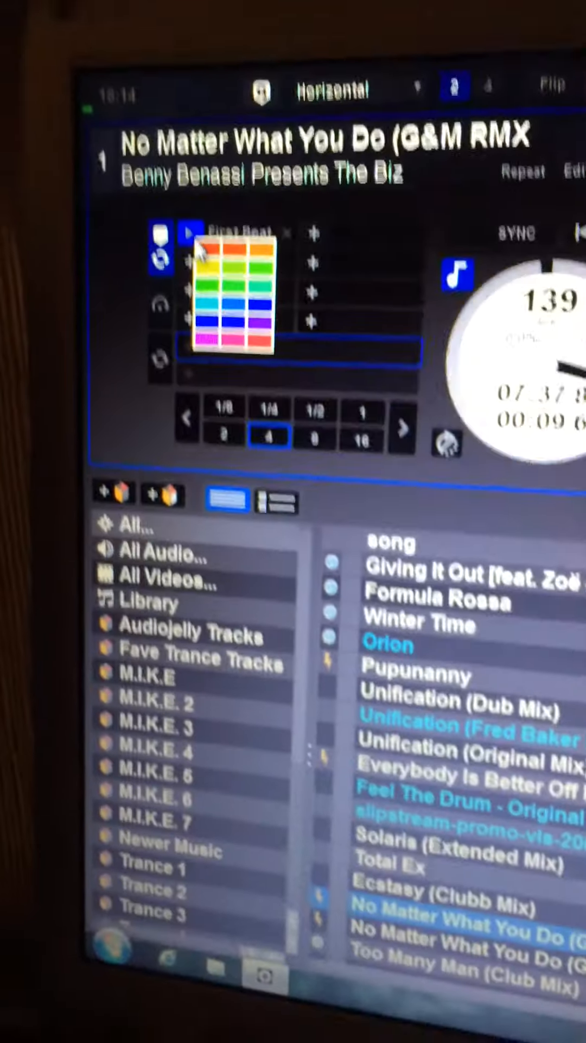